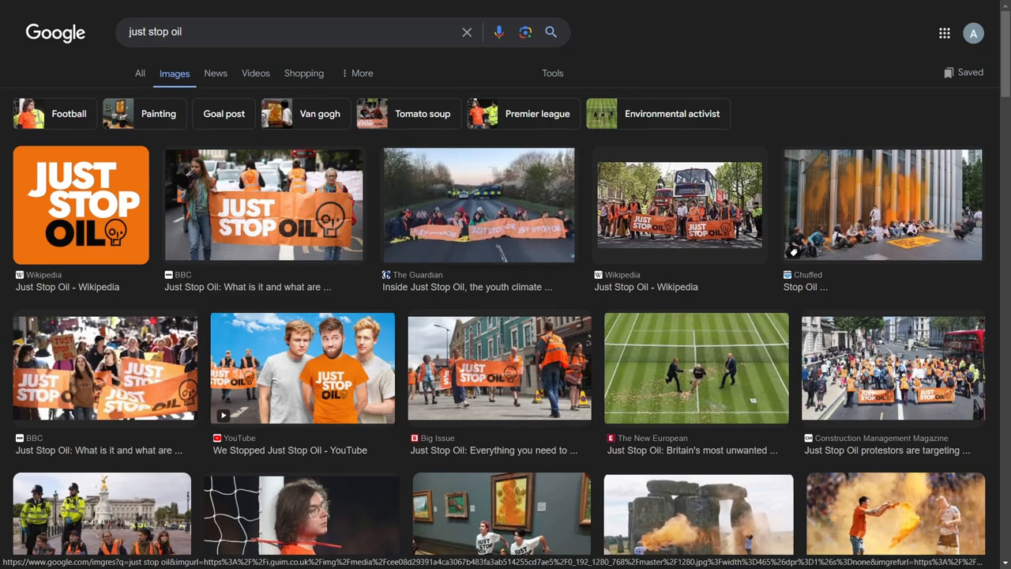
# Preview the Guardian road blockade photo and the tomato soup protesters photo, then close the preview
pyautogui.click(477, 205)
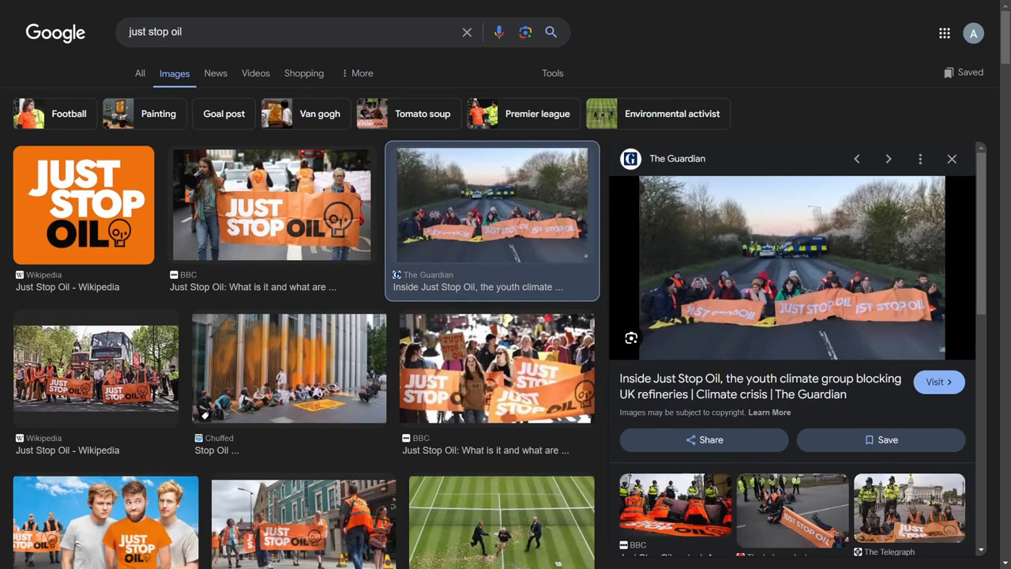
pyautogui.scroll(-3)
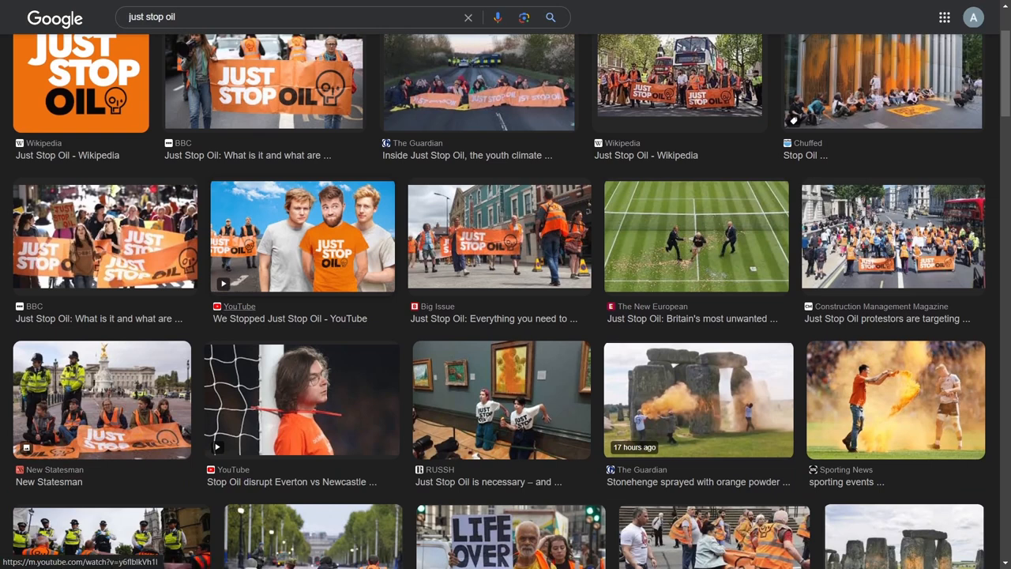
pyautogui.moveTo(302, 237)
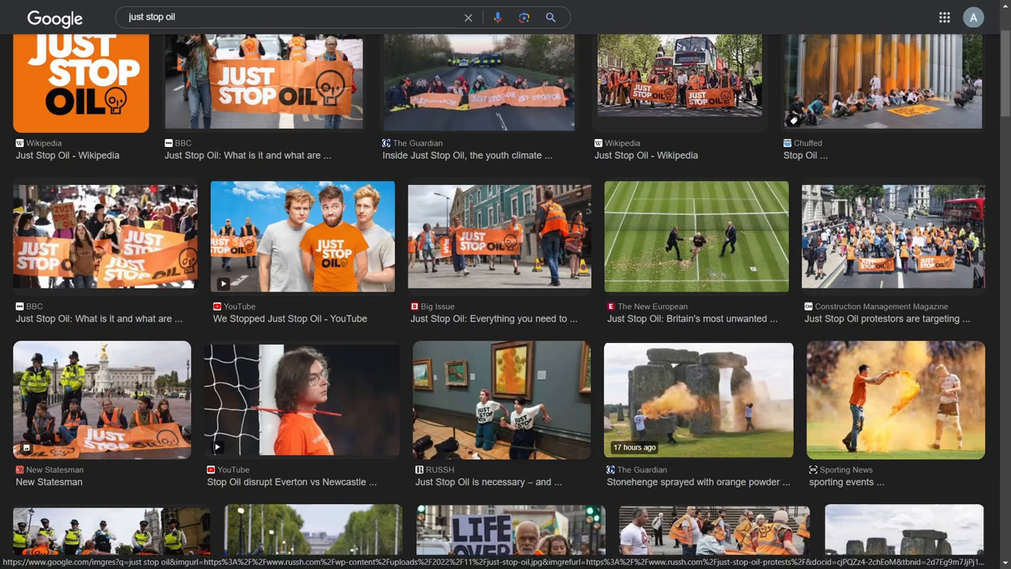
pyautogui.click(502, 398)
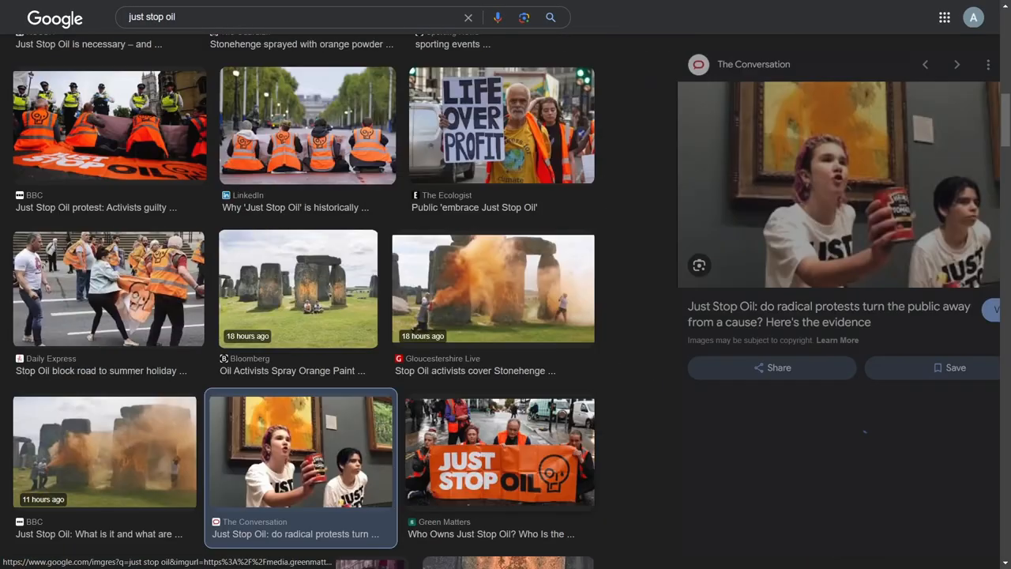
pyautogui.click(300, 452)
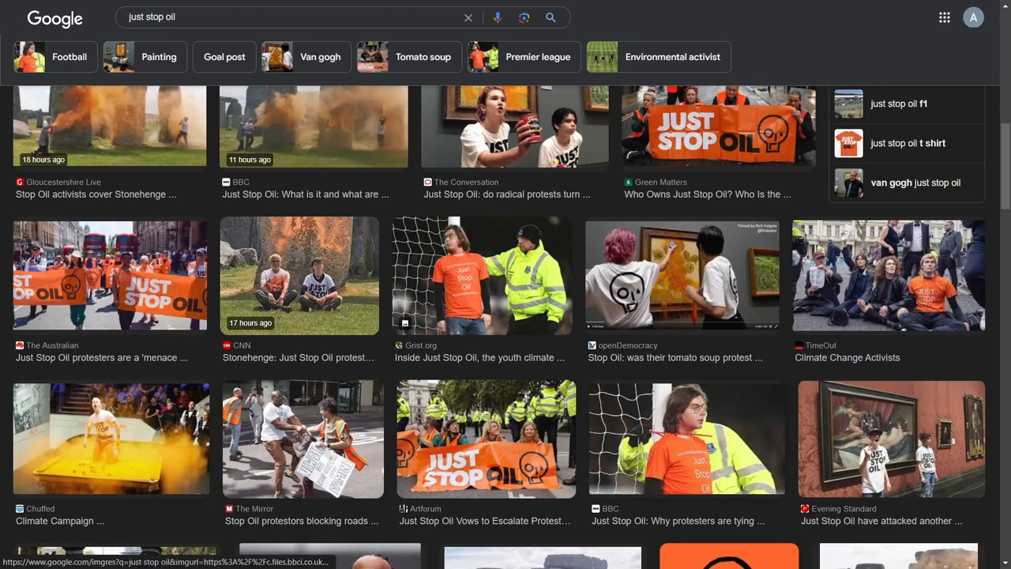
# Preview the orange-covered snooker table photo and the man confronting road protesters photo
pyautogui.scroll(-3)
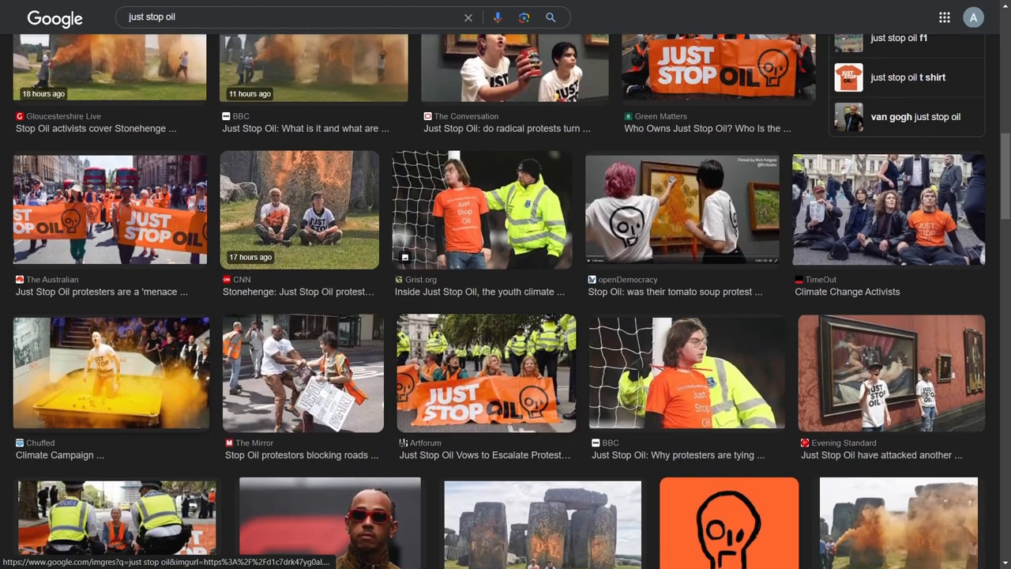
pyautogui.click(111, 372)
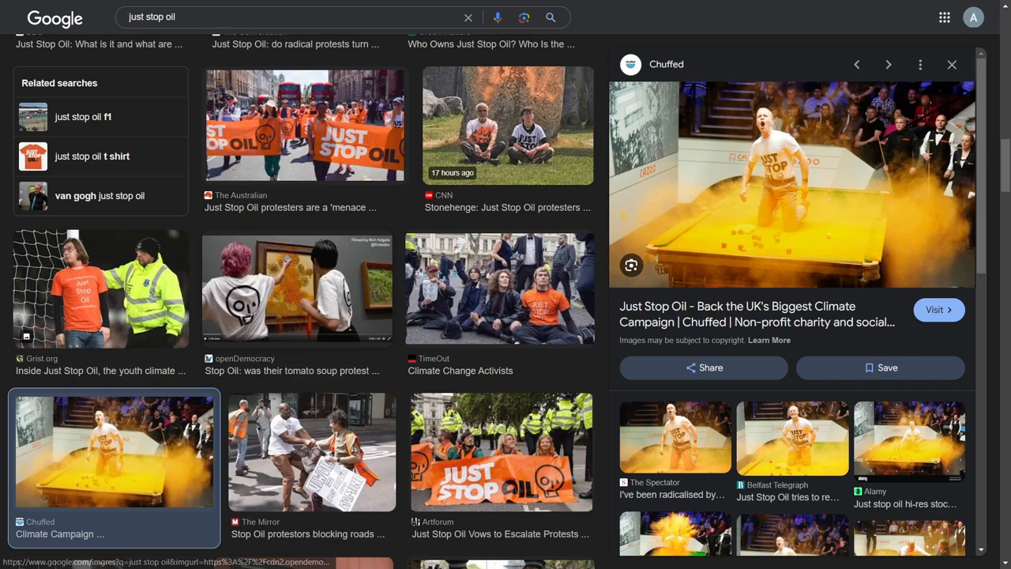
pyautogui.scroll(-3)
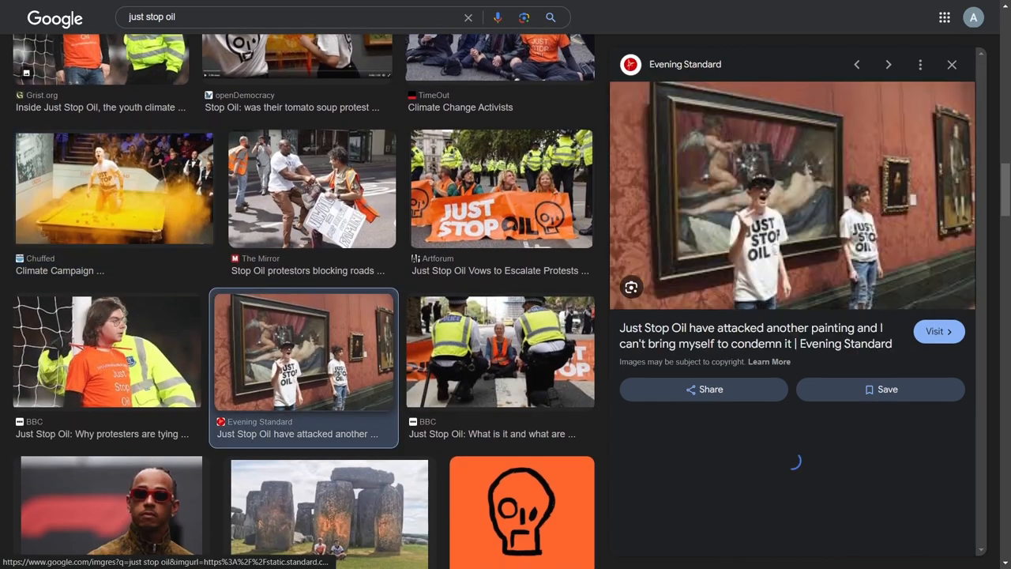
pyautogui.click(309, 189)
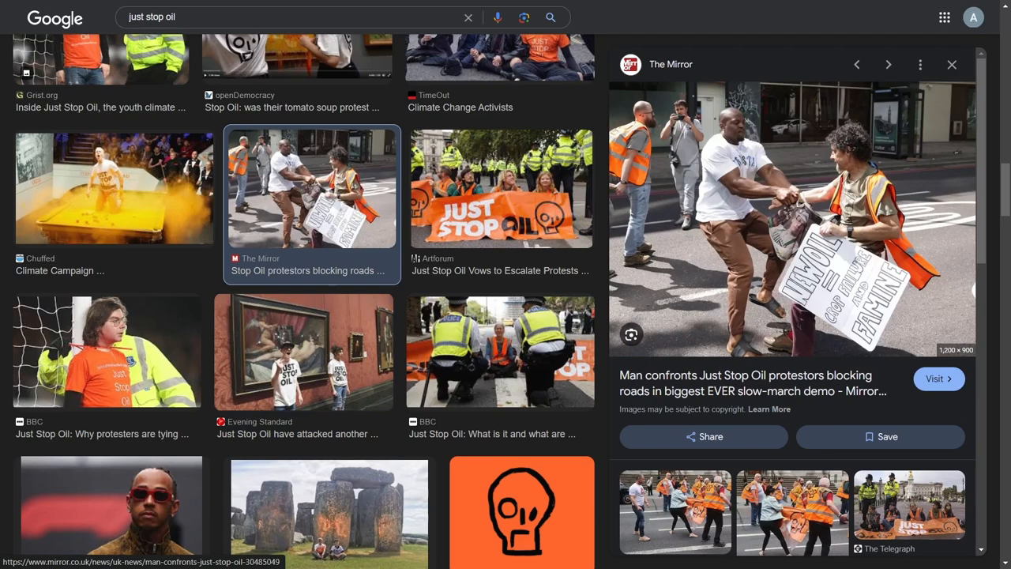
# Preview the BBC photo of police with a protester and continue down the results
pyautogui.scroll(-3)
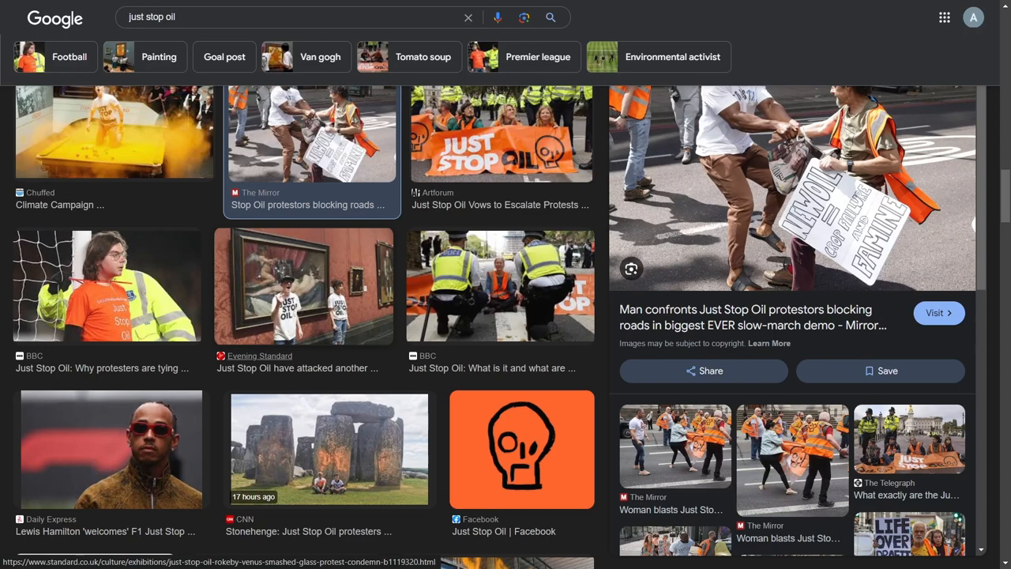
pyautogui.click(499, 284)
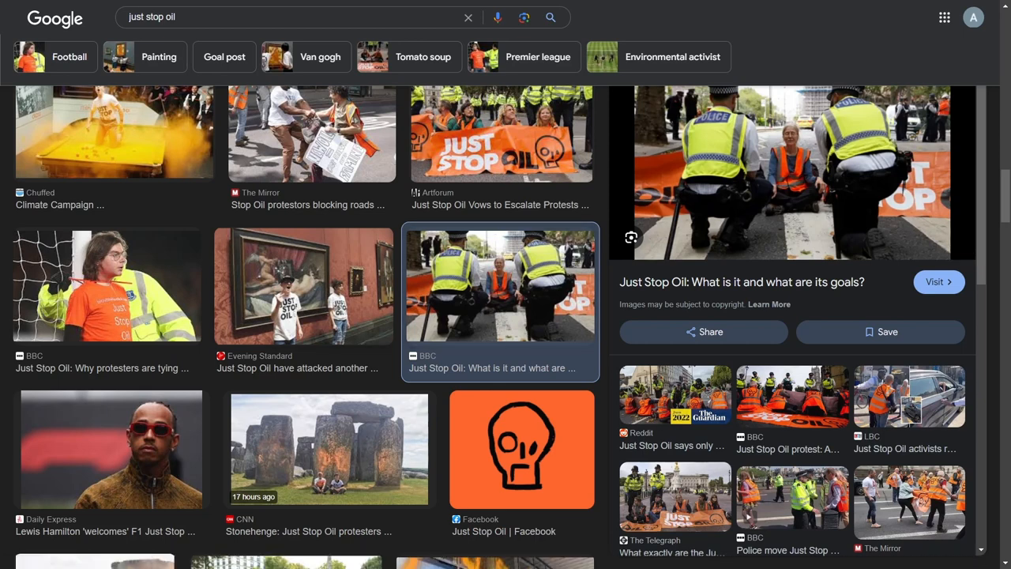
pyautogui.scroll(-3)
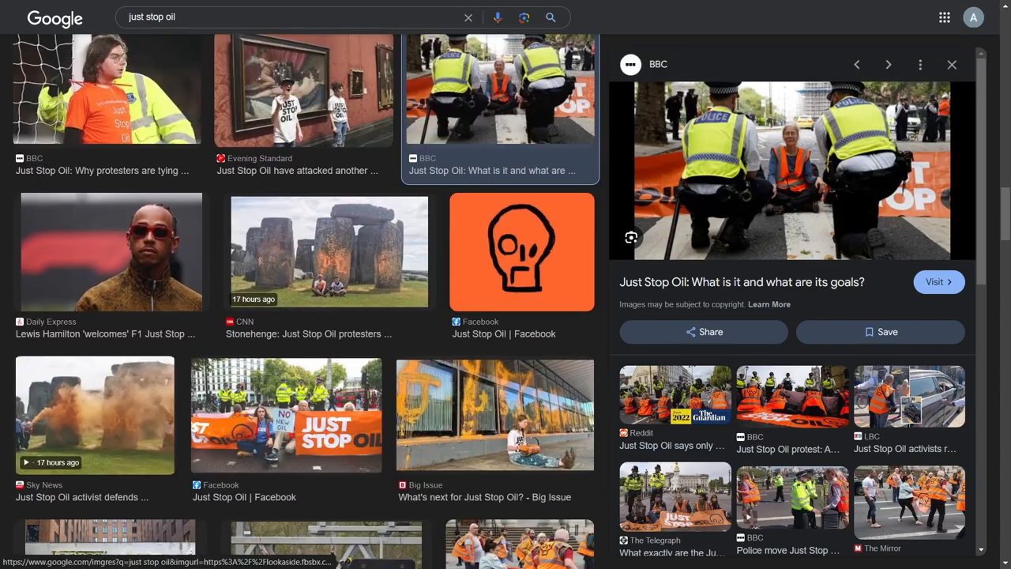
pyautogui.scroll(-3)
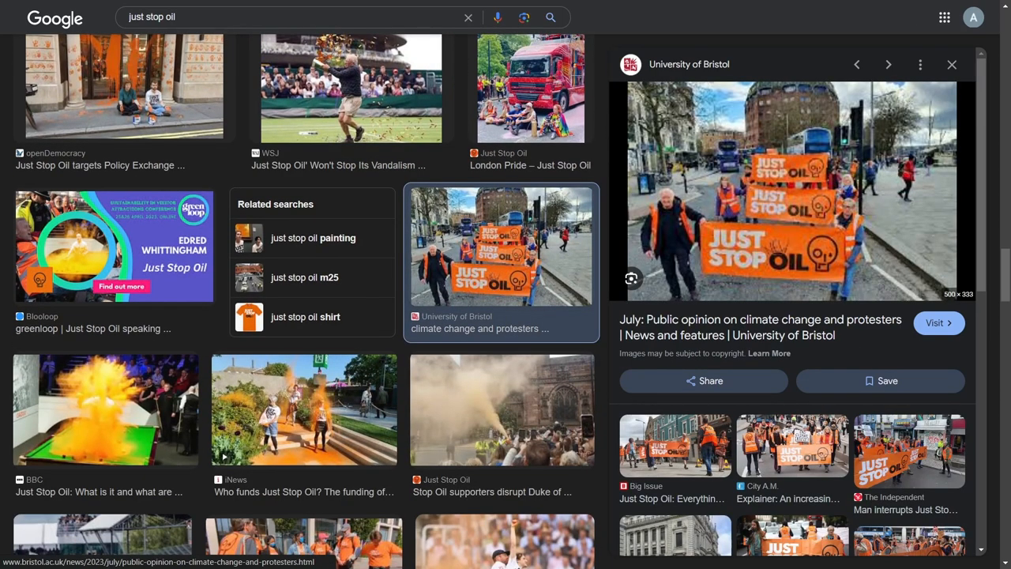
# Scroll further down the just stop oil image results
pyautogui.scroll(-3)
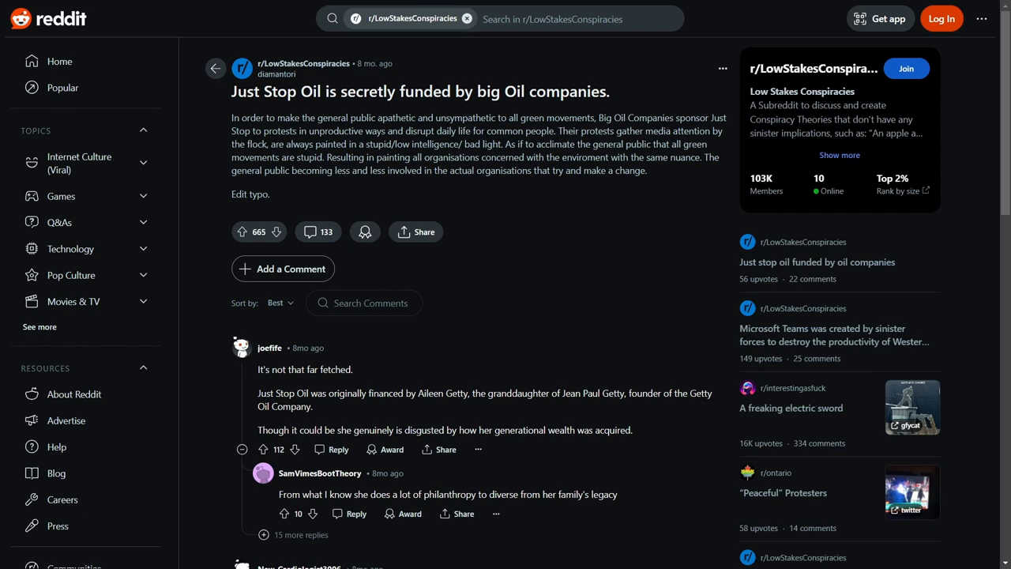
pyautogui.moveTo(233, 90); pyautogui.dragTo(530, 131)
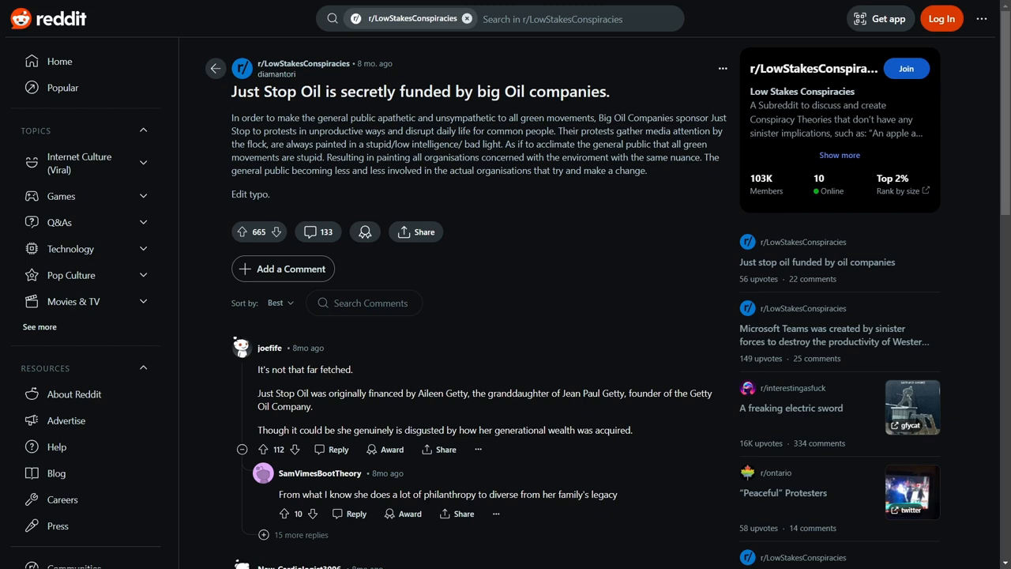
pyautogui.moveTo(325, 158); pyautogui.dragTo(575, 171)
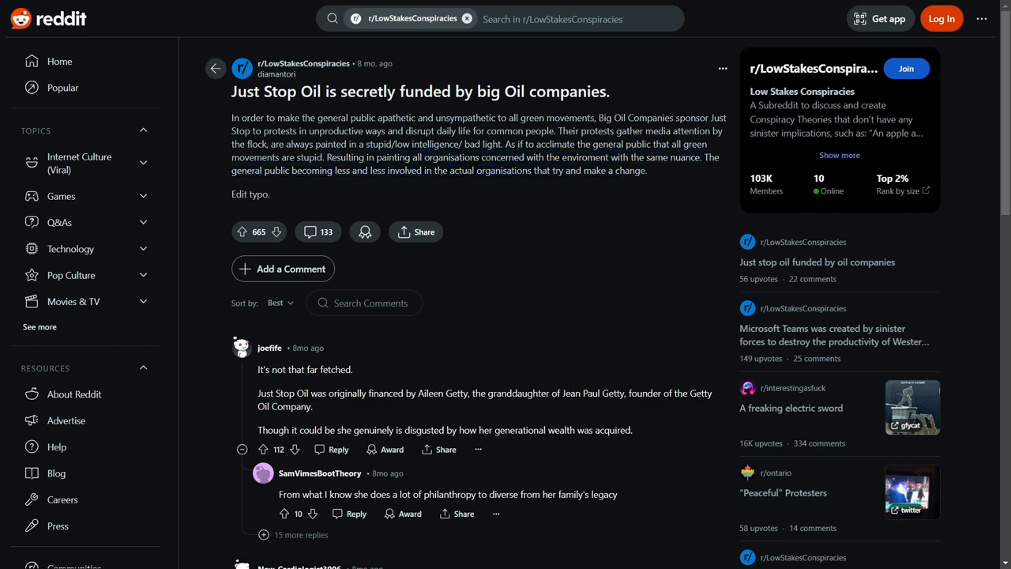
pyautogui.scroll(-3)
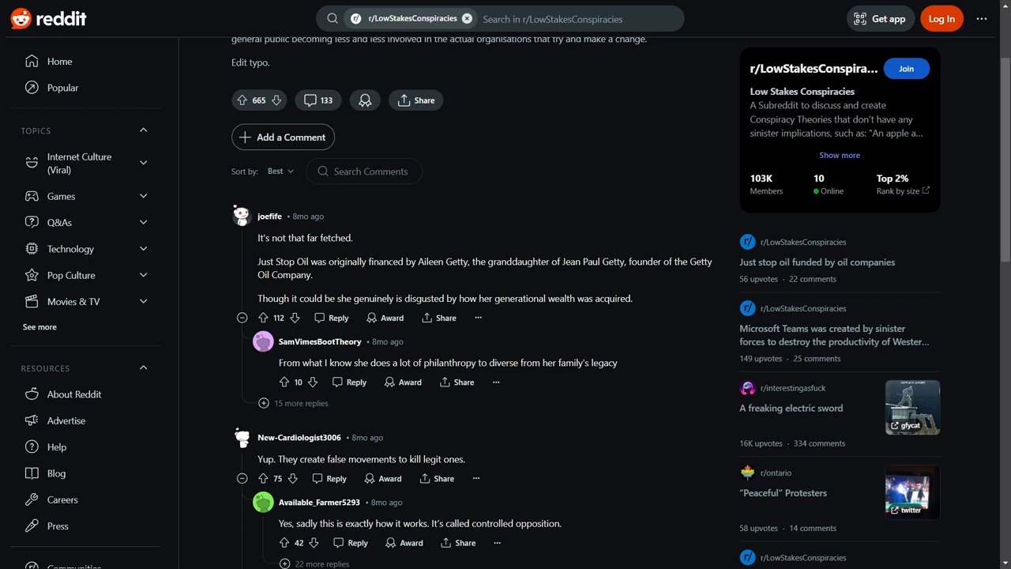
# Highlight 'false' and the comment about creating false movements while reading down the thread
pyautogui.moveTo(567, 296); pyautogui.dragTo(631, 297)
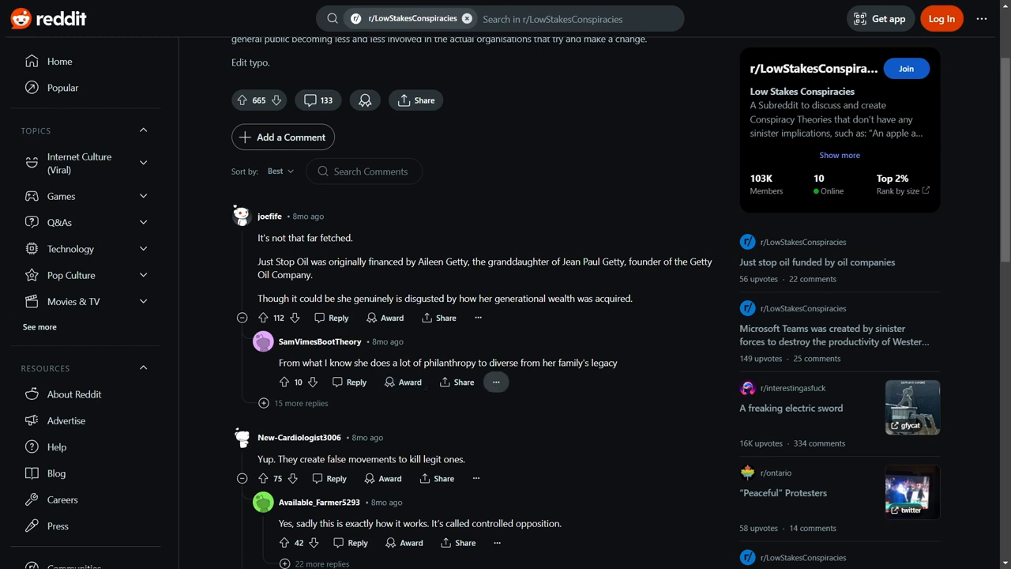
pyautogui.scroll(-3)
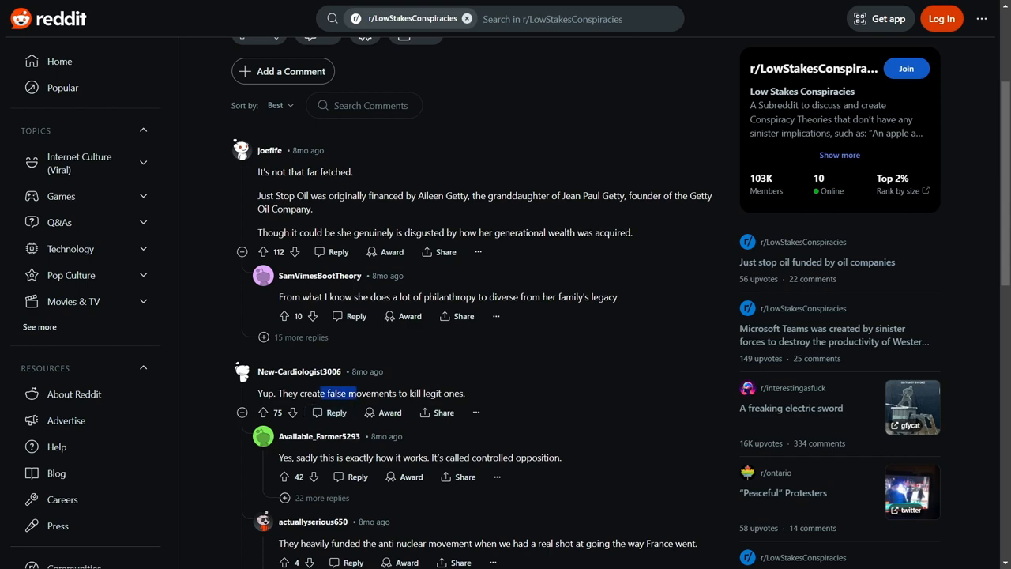
pyautogui.scroll(-3)
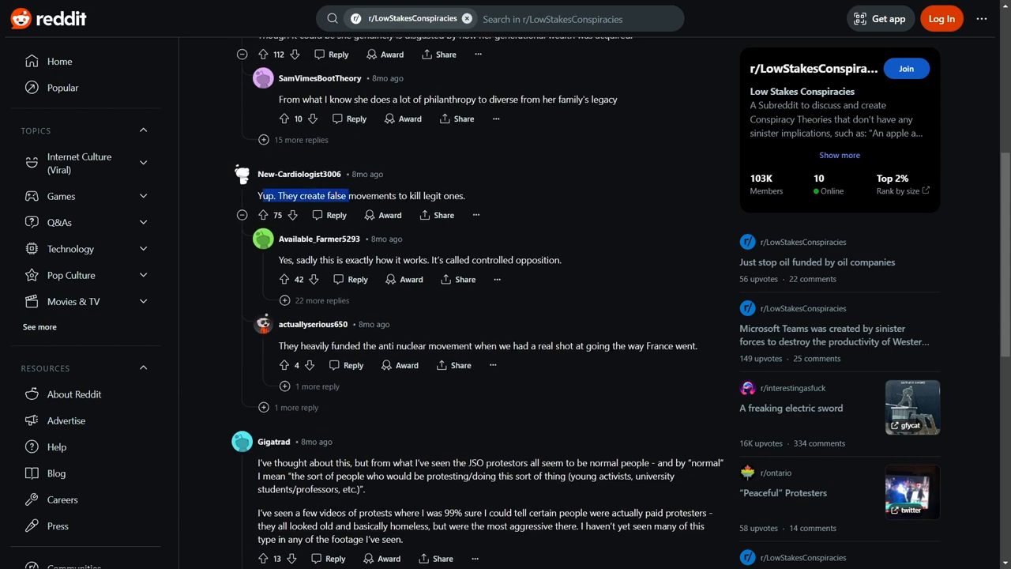
pyautogui.moveTo(259, 196); pyautogui.dragTo(464, 196)
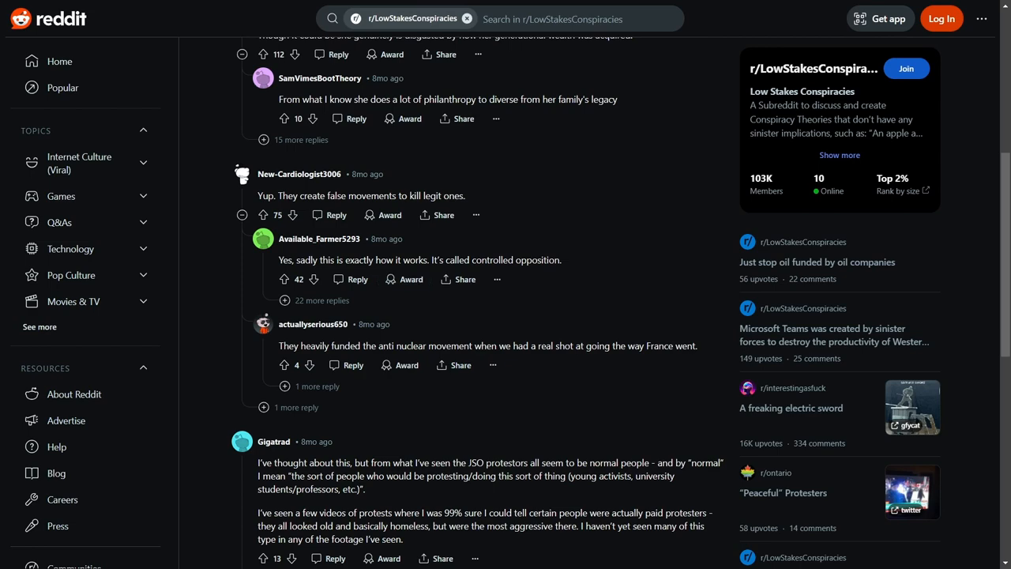
pyautogui.scroll(-3)
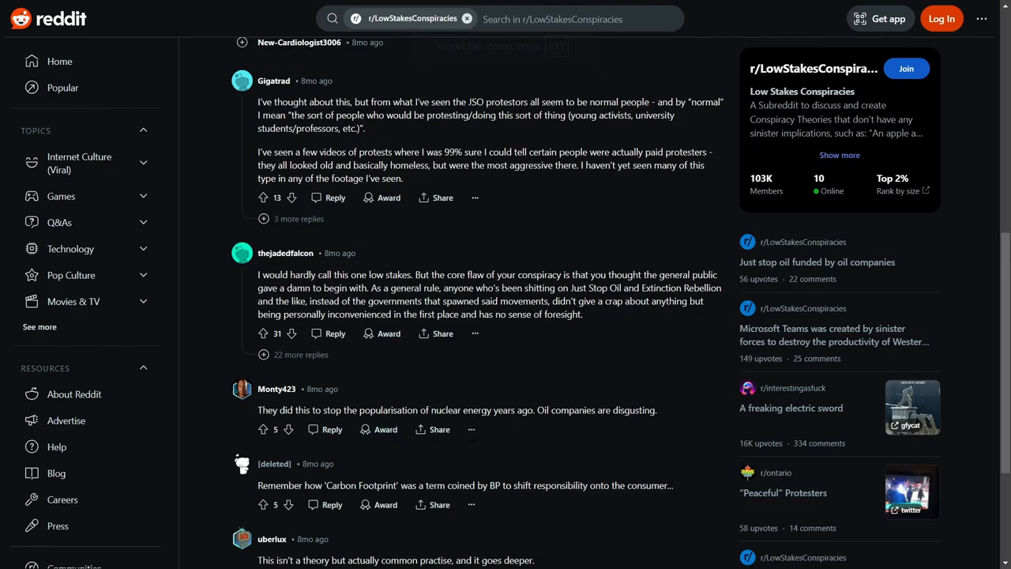
# Highlight the phrase 'Carbon Footprint' in a comment while scrolling the thread
pyautogui.scroll(-3)
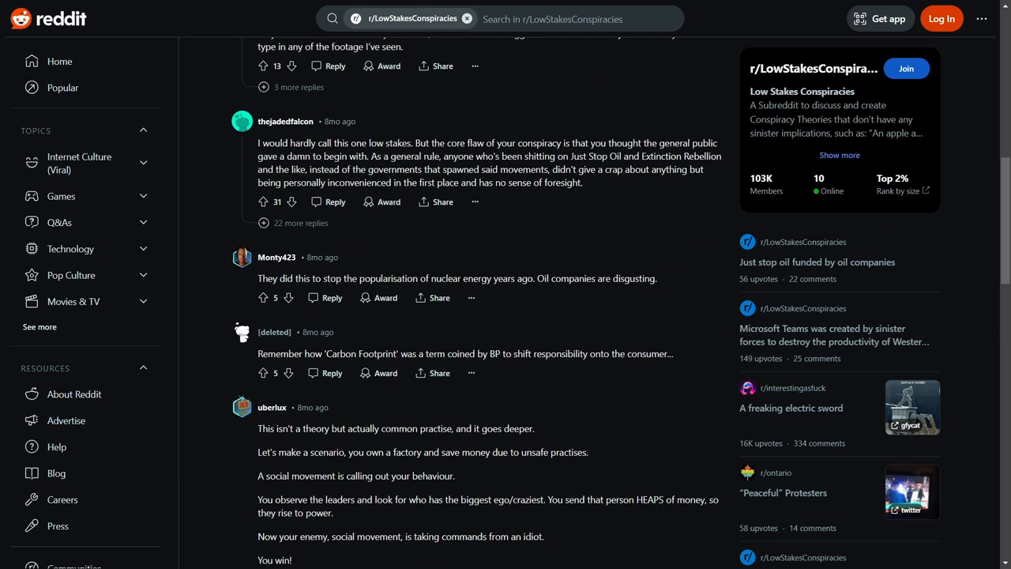
pyautogui.doubleClick(360, 354)
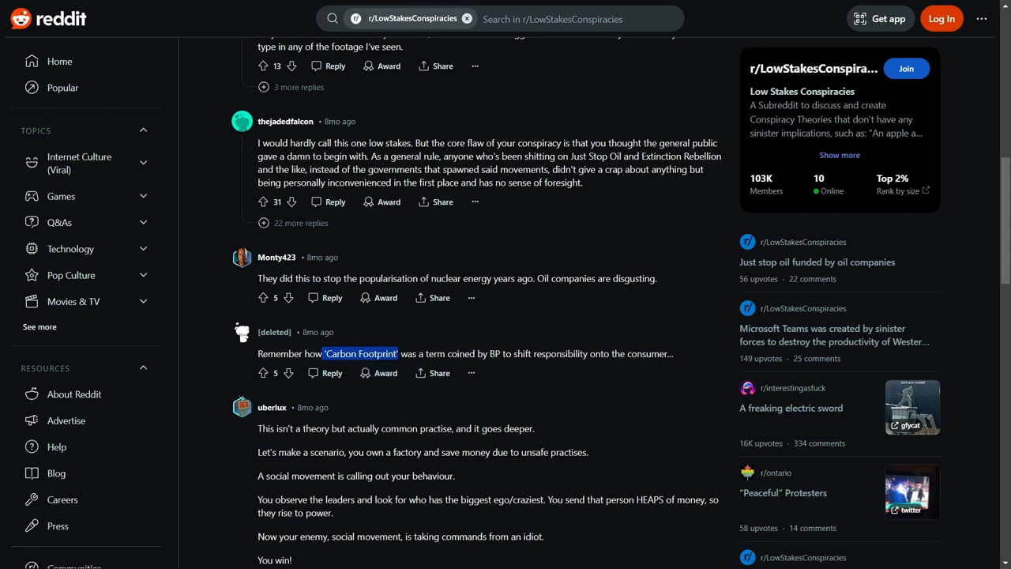
pyautogui.scroll(-3)
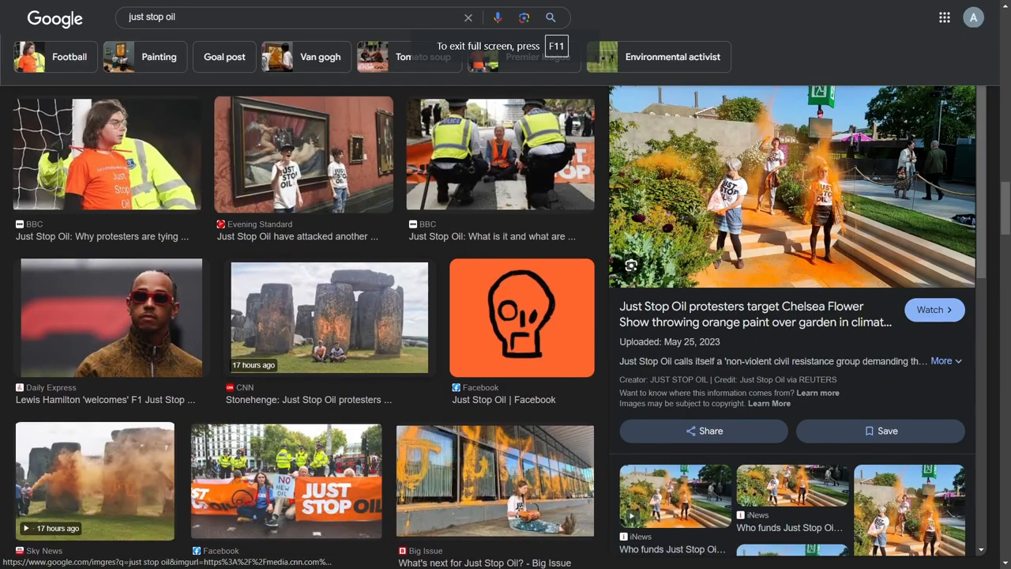
# Preview The Australian protest banner photo and move further down the results
pyautogui.scroll(-3)
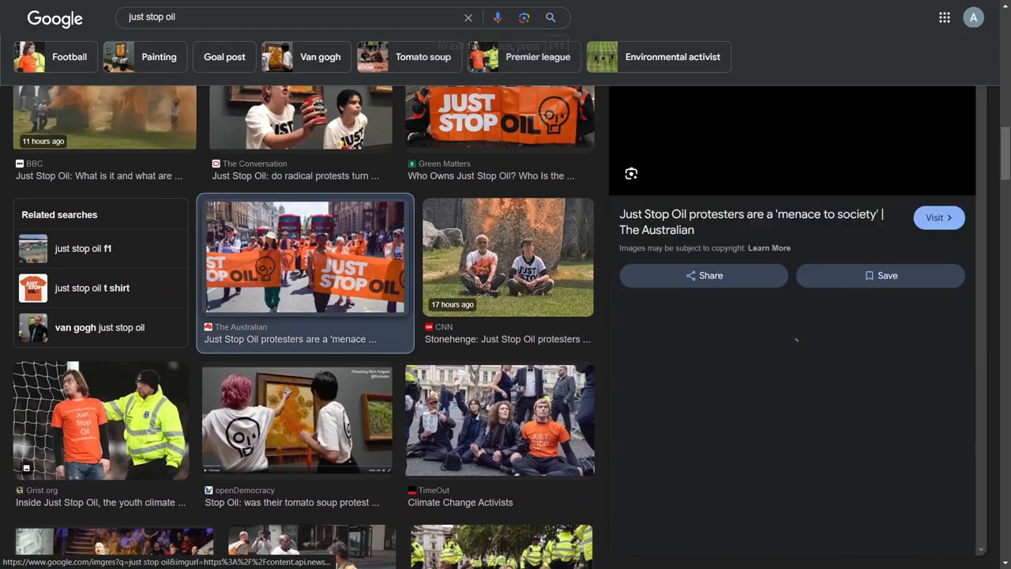
pyautogui.click(303, 255)
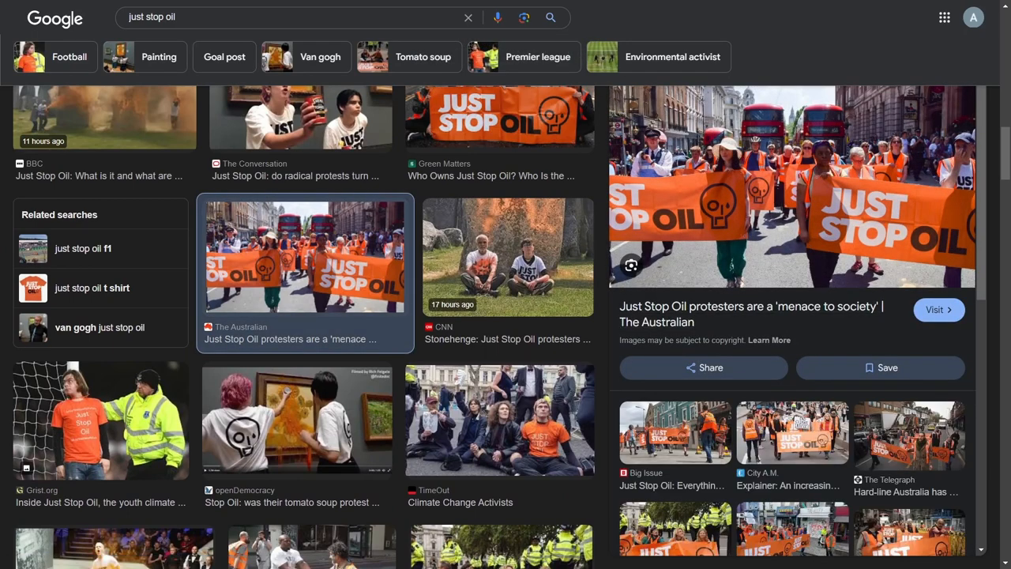
pyautogui.scroll(-3)
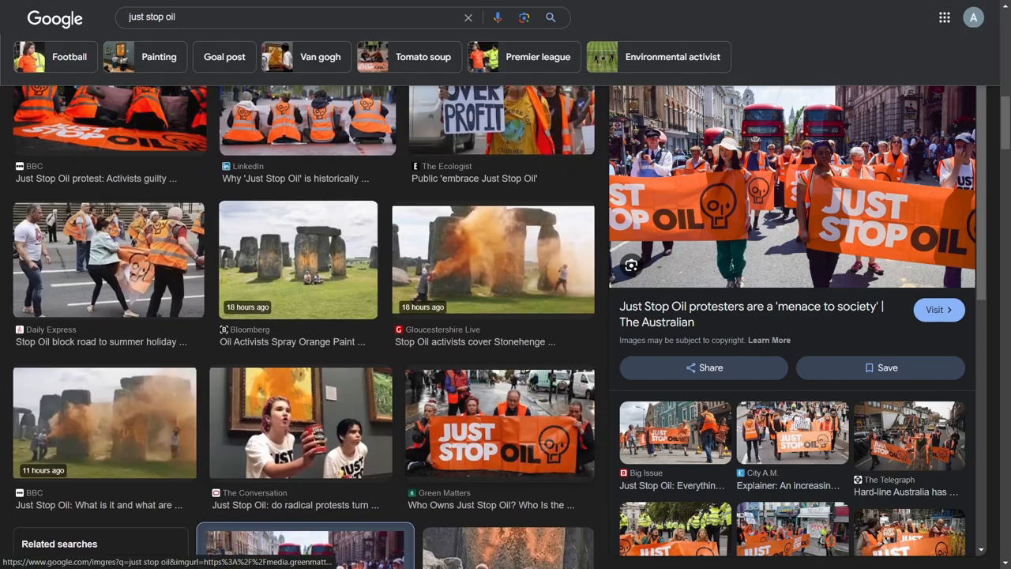
pyautogui.scroll(-3)
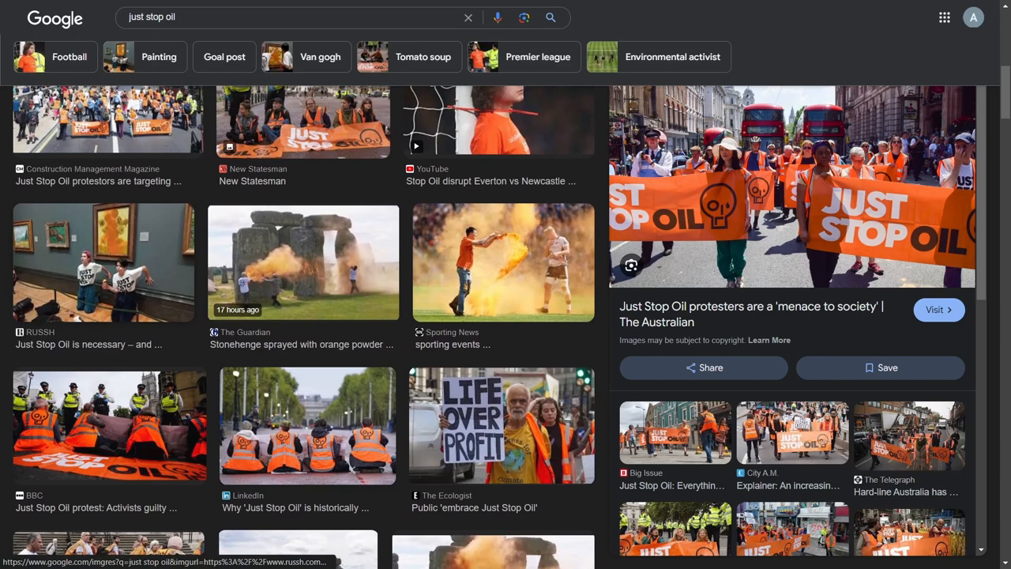
# Preview the BBC banner photo and the Chuffed orange-painted building photo, then close the preview panel
pyautogui.click(103, 262)
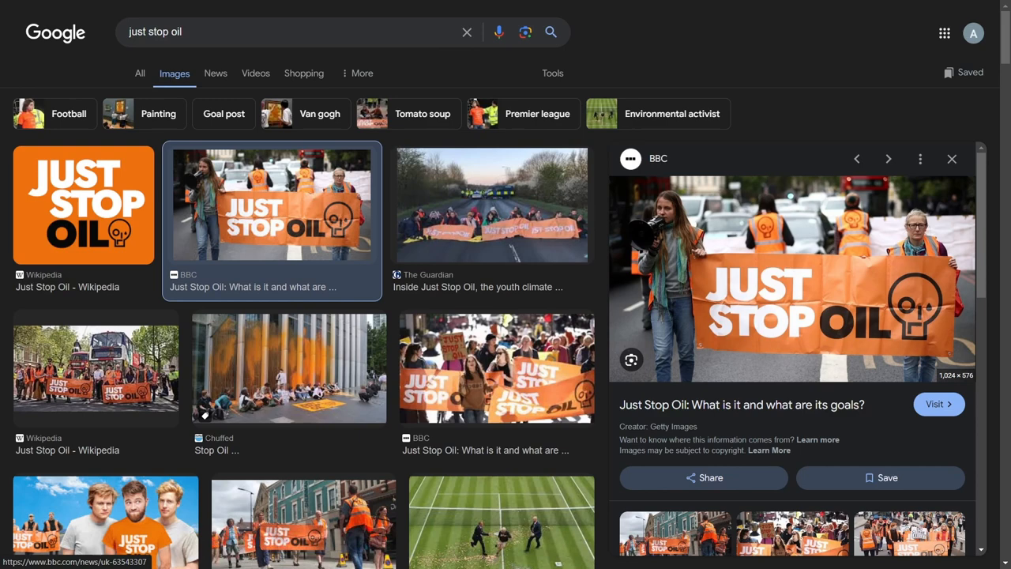
pyautogui.click(288, 370)
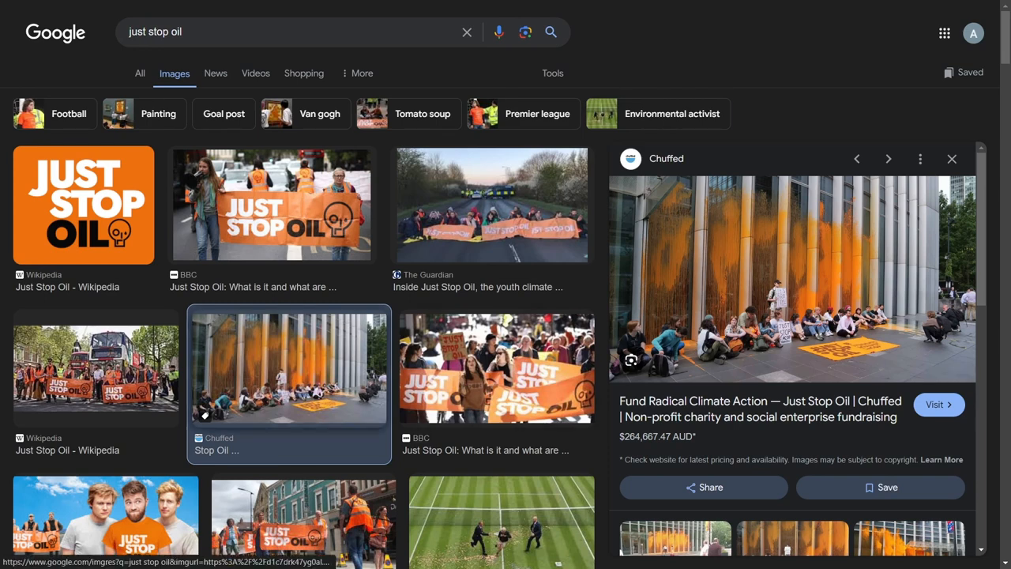
pyautogui.click(951, 158)
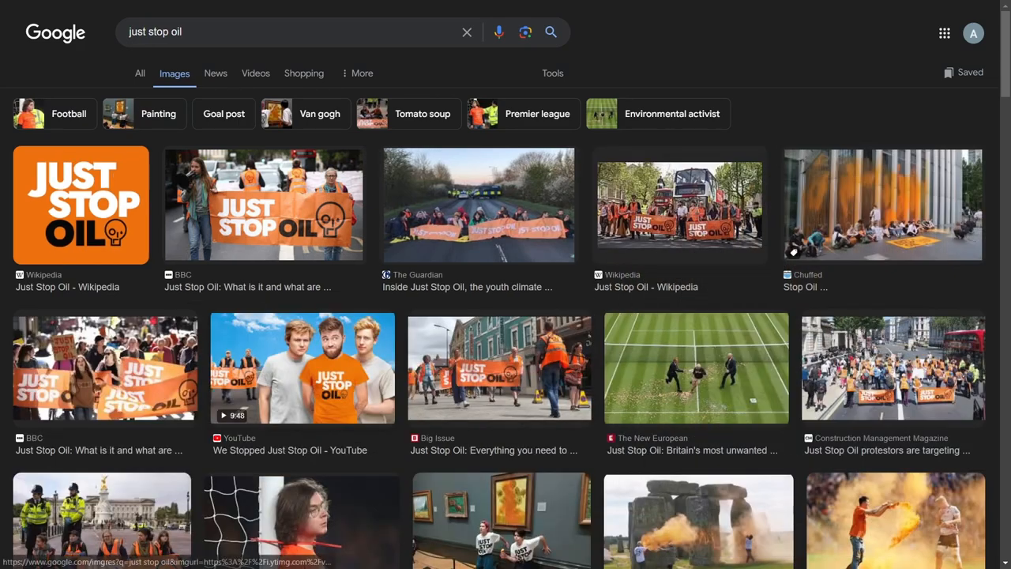
# Preview the Daily Express road-blocking photo further down the results
pyautogui.scroll(-3)
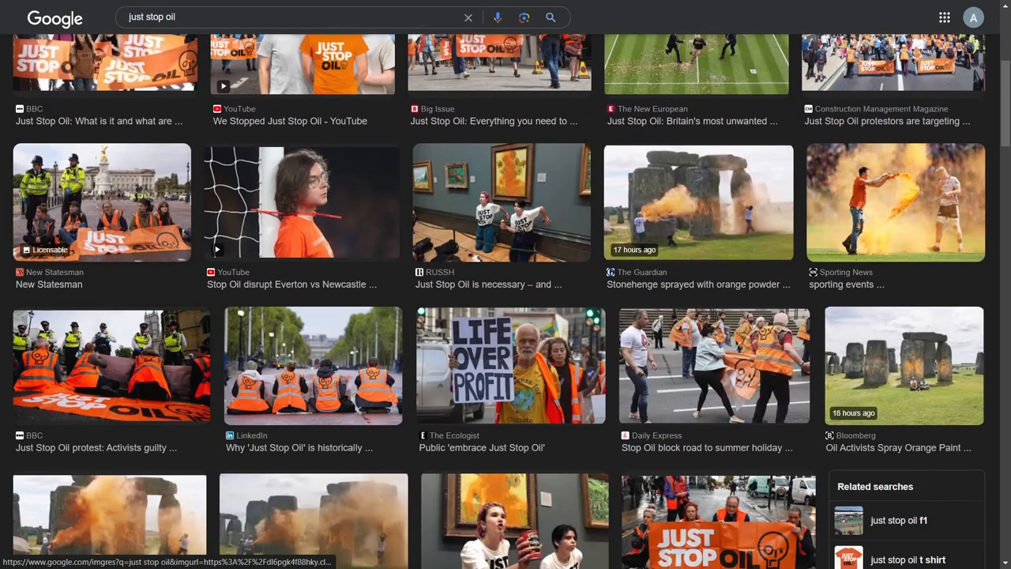
pyautogui.click(101, 202)
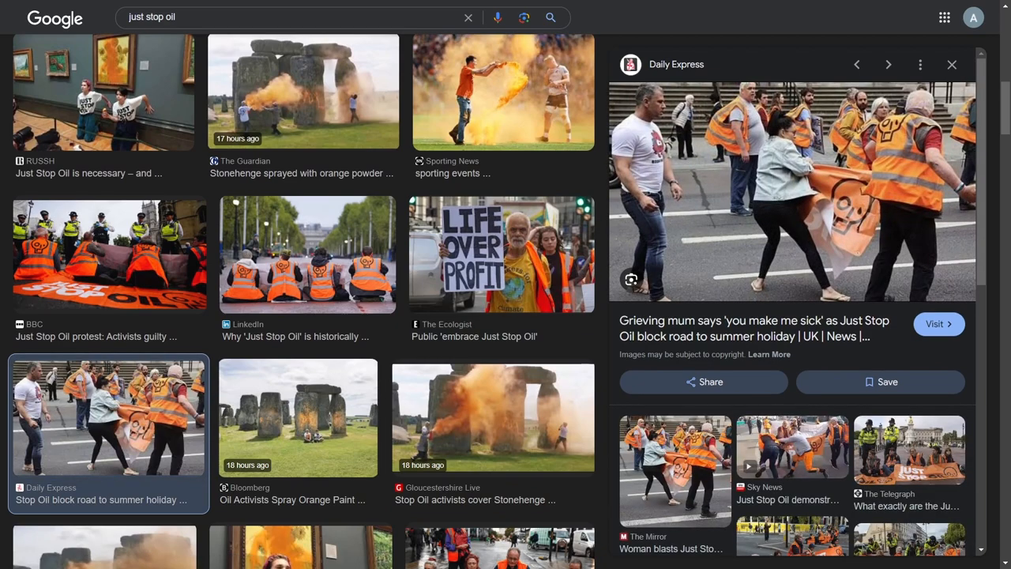
pyautogui.scroll(-3)
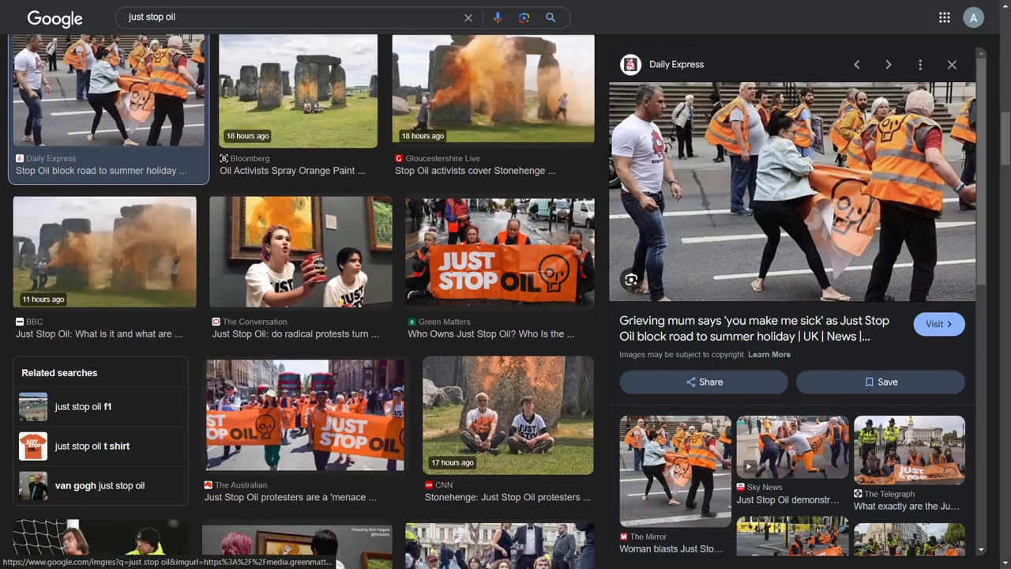
# Preview the CNN Stonehenge protesters photo and scroll on through the results
pyautogui.click(507, 414)
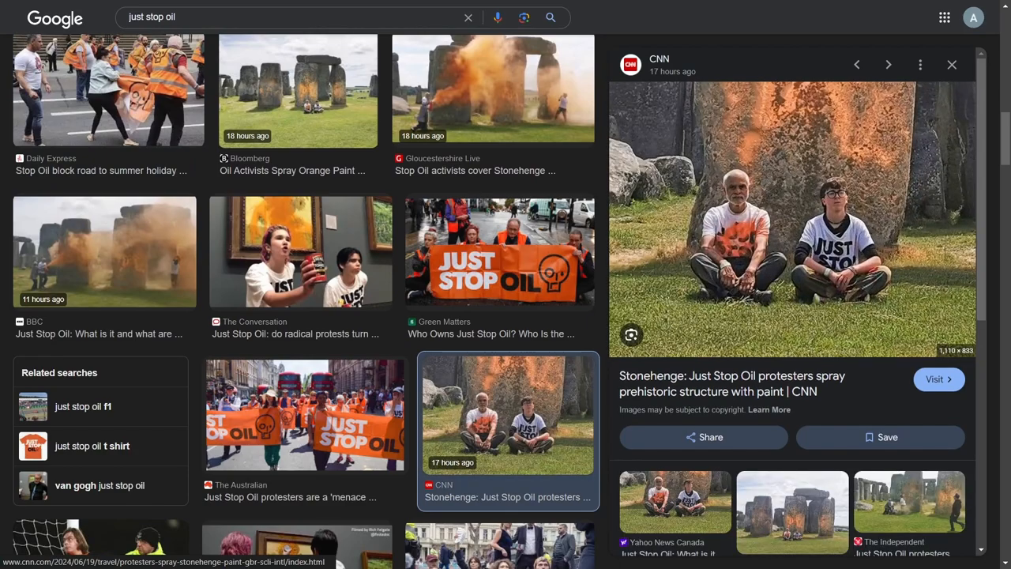
pyautogui.scroll(-3)
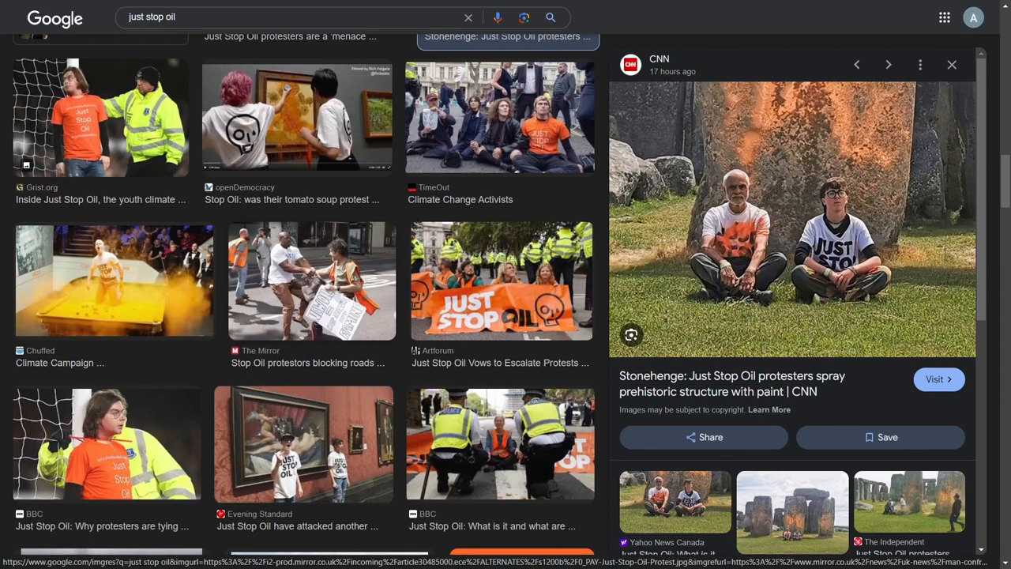
pyautogui.scroll(-3)
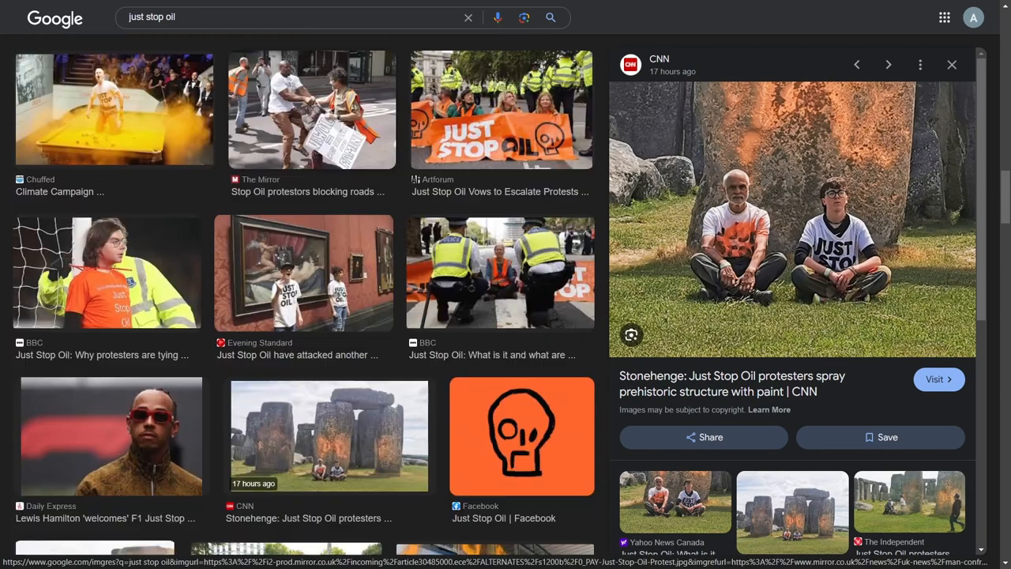
pyautogui.scroll(-3)
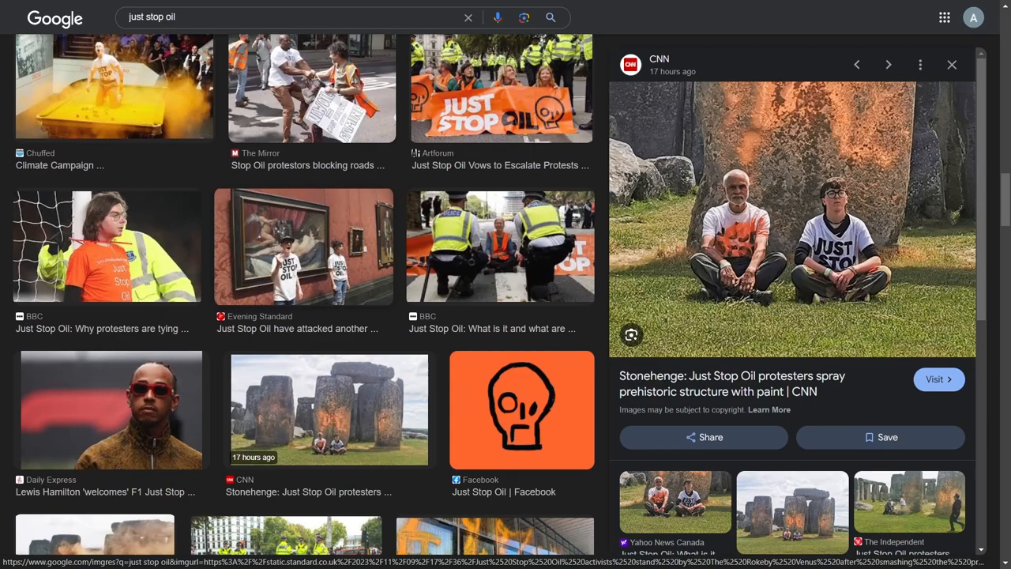